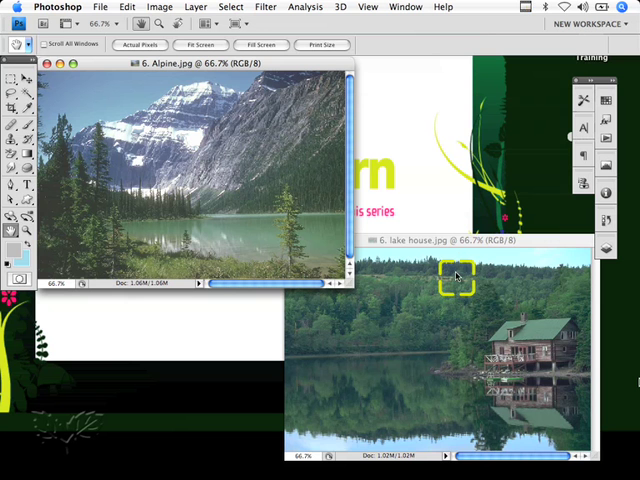
pyautogui.moveTo(275, 185)
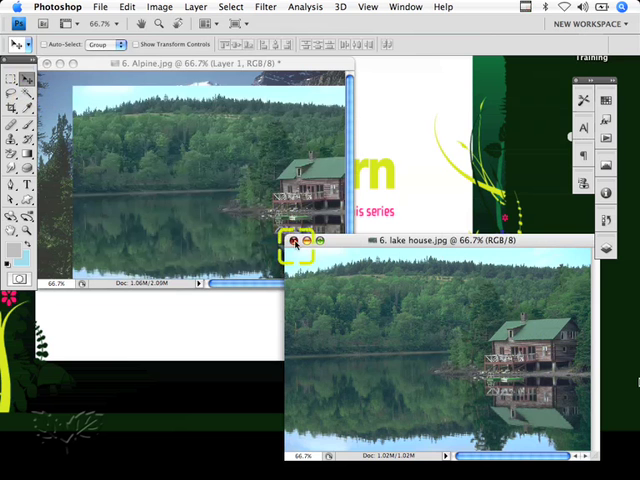
# Step: Close lake house.jpg and drag its pasted layer to cover the alpine canvas
pyautogui.click(290, 240)
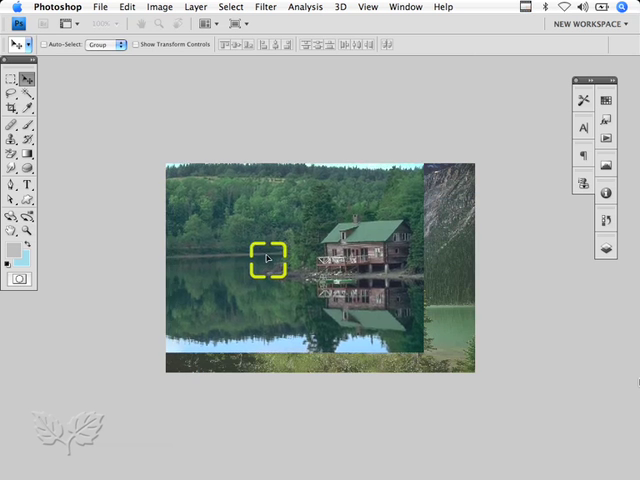
pyautogui.moveTo(268, 258); pyautogui.dragTo(253, 338)
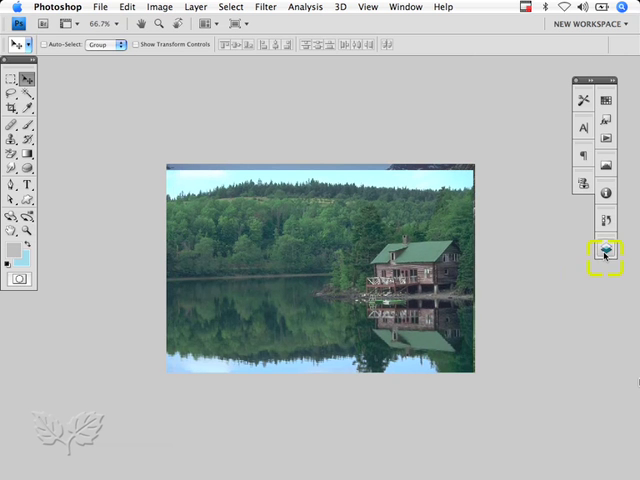
# Step: Lower Layer 1's opacity in the Layers panel to 74%
pyautogui.click(607, 248)
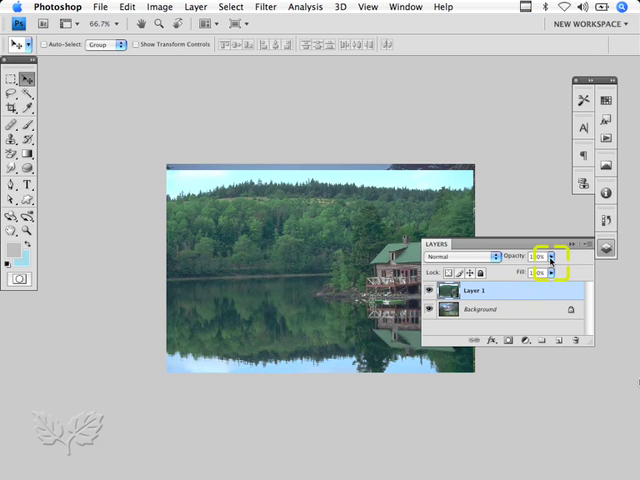
pyautogui.moveTo(548, 256); pyautogui.dragTo(530, 270)
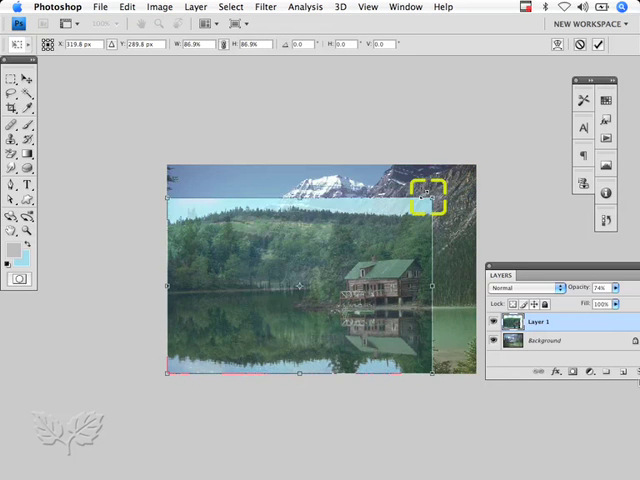
# Step: Scale the lake house layer down in two corner-handle drags
pyautogui.moveTo(428, 194); pyautogui.dragTo(400, 208)
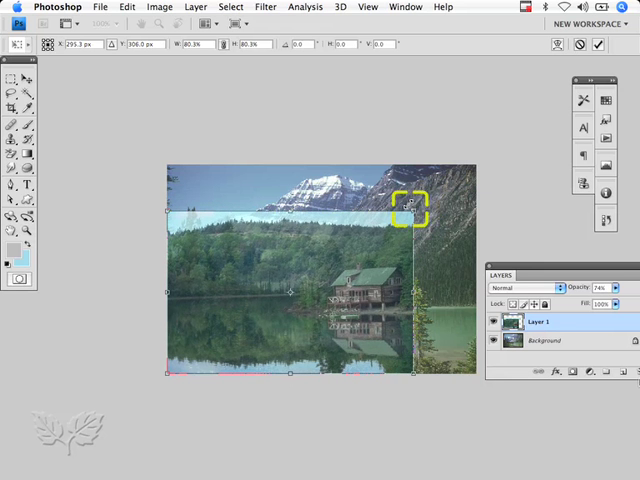
pyautogui.moveTo(417, 207); pyautogui.dragTo(398, 210)
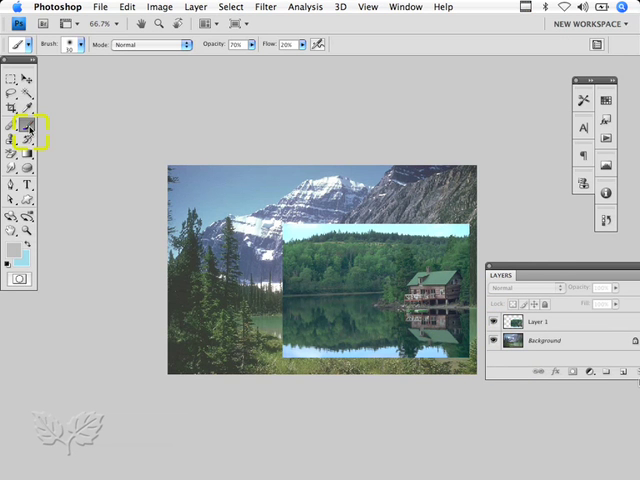
pyautogui.moveTo(13, 131)
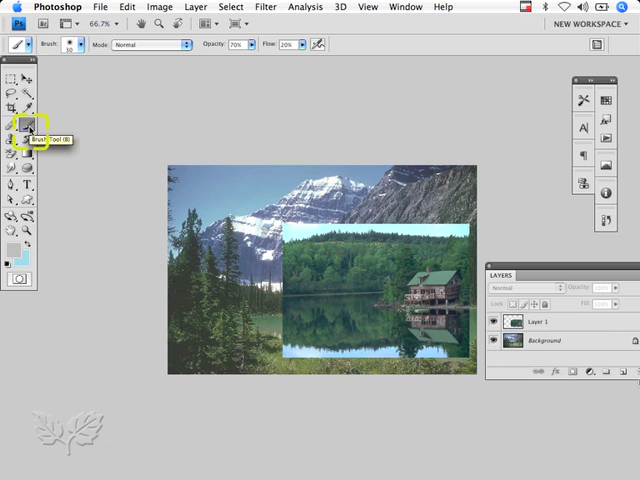
# Step: Switch to the Brush tool for painting the layer mask
pyautogui.click(70, 44)
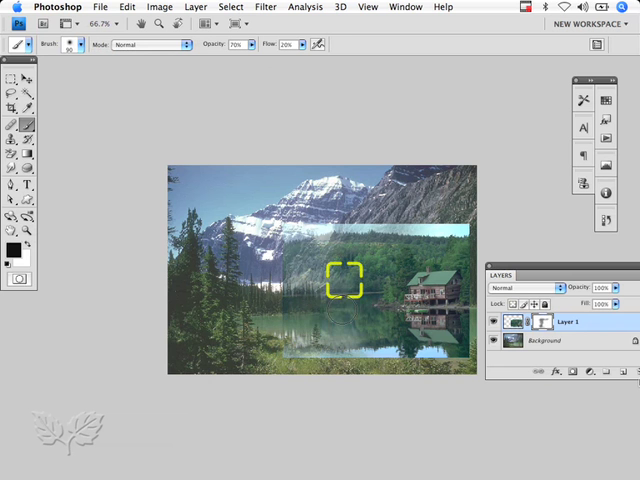
# Step: Paint black on Layer 1's mask over the forest covering the mountain
pyautogui.moveTo(345, 280); pyautogui.dragTo(437, 233)
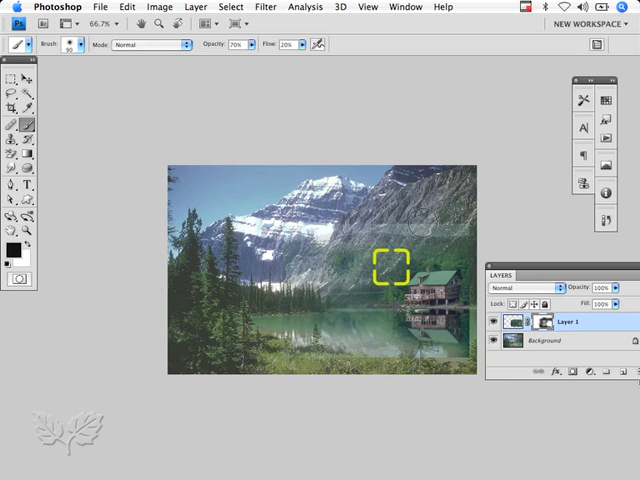
pyautogui.moveTo(468, 245)
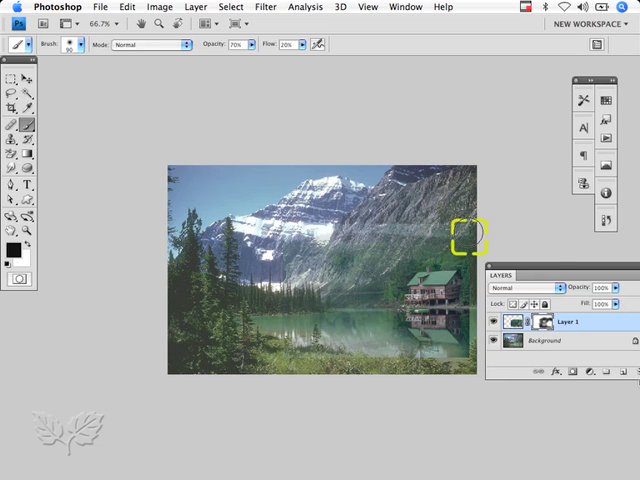
pyautogui.moveTo(380, 252)
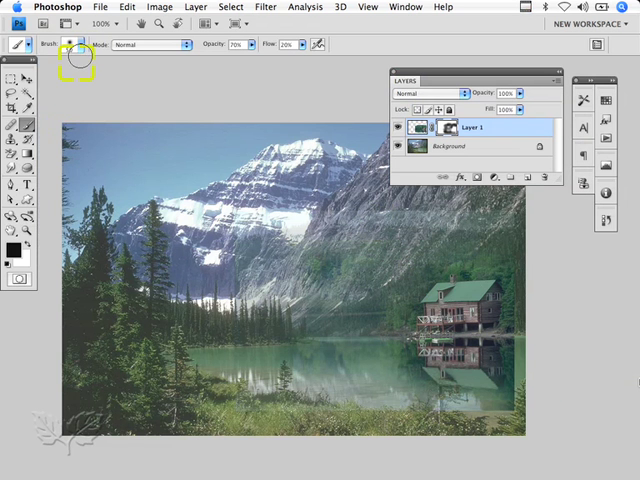
# Step: Open the brush preset picker to adjust size and hardness
pyautogui.click(70, 44)
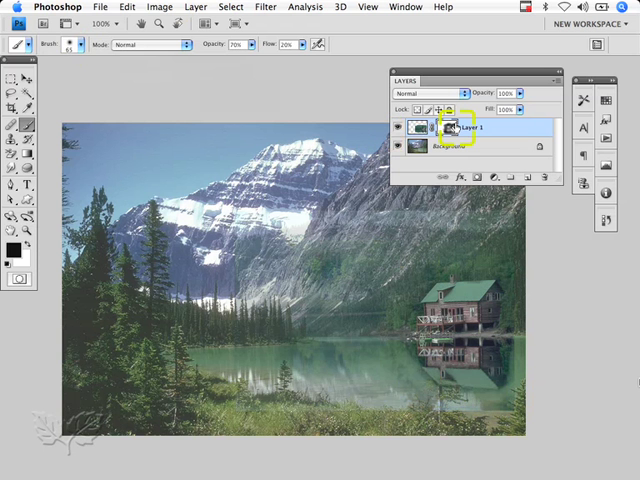
pyautogui.moveTo(452, 127)
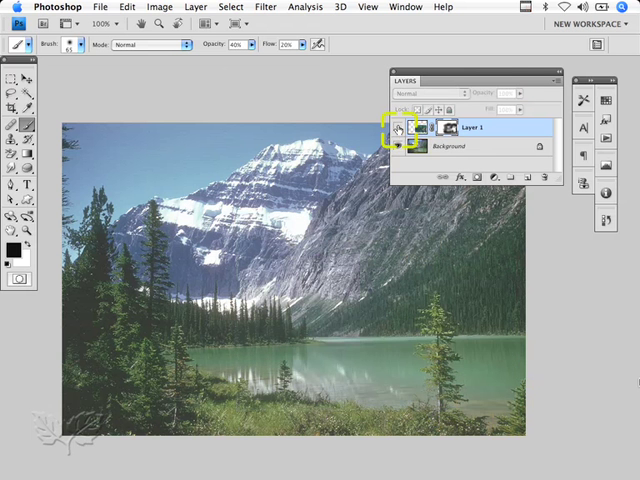
pyautogui.click(400, 127)
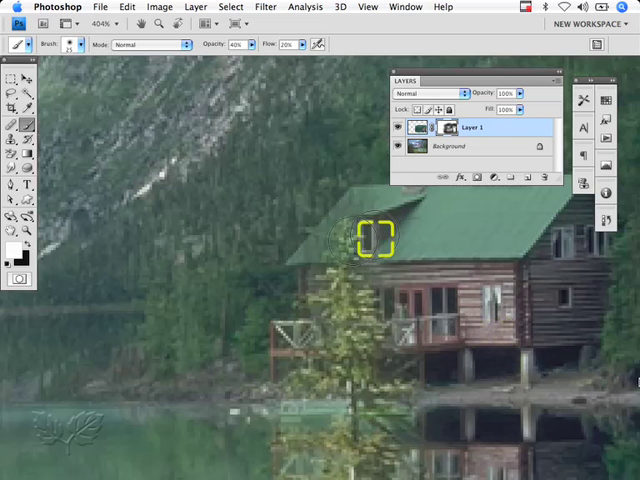
pyautogui.moveTo(285, 262)
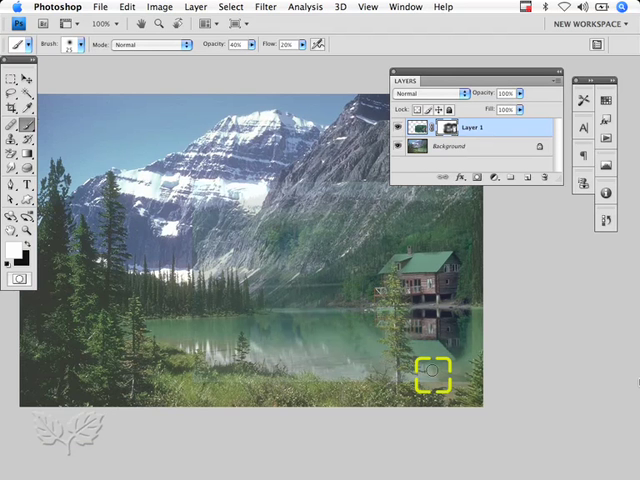
pyautogui.moveTo(150, 283)
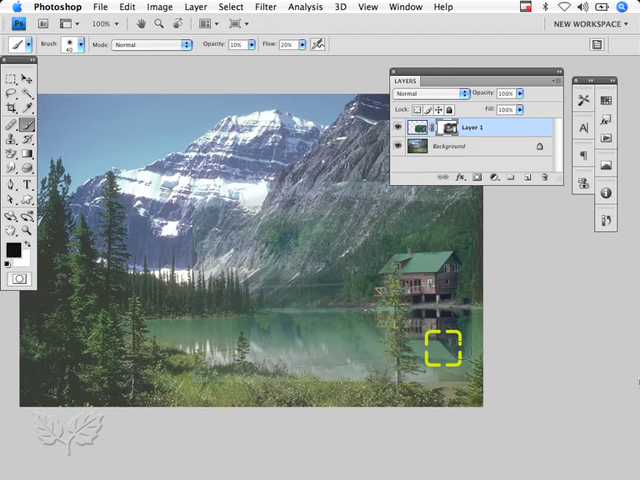
pyautogui.moveTo(362, 338)
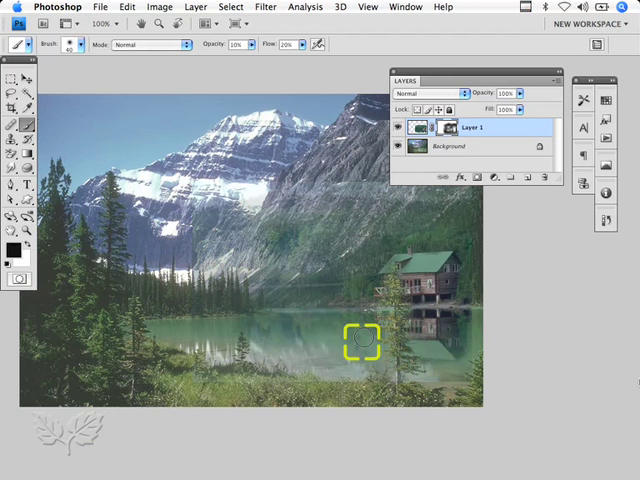
pyautogui.moveTo(448, 360)
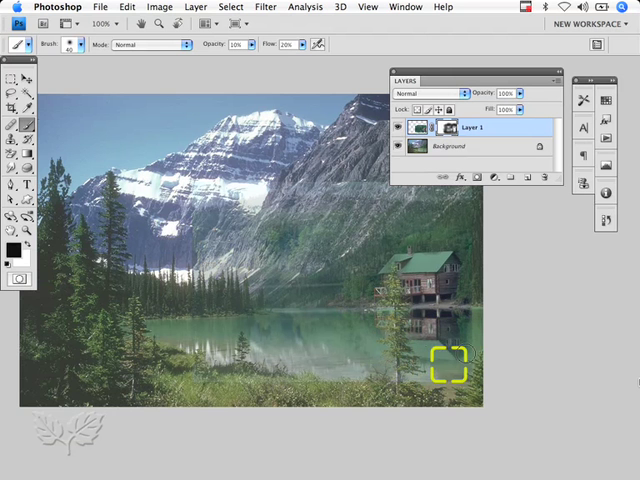
pyautogui.moveTo(468, 358)
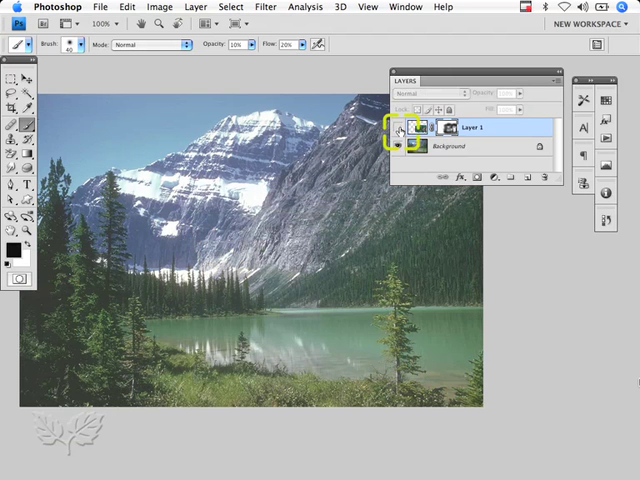
# Step: Turn Layer 1's visibility back on after comparing
pyautogui.click(400, 127)
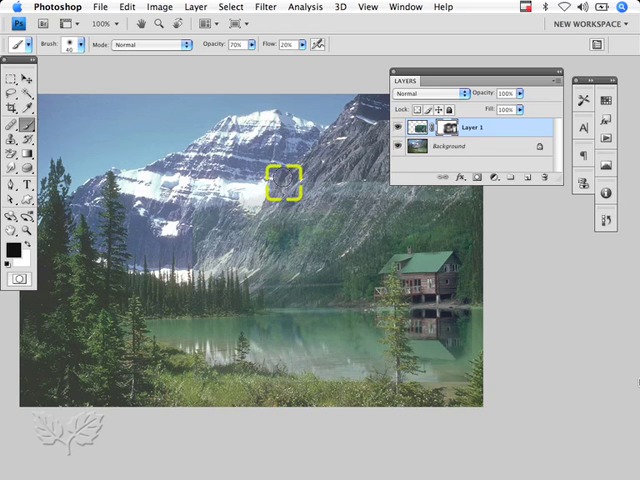
pyautogui.moveTo(358, 212)
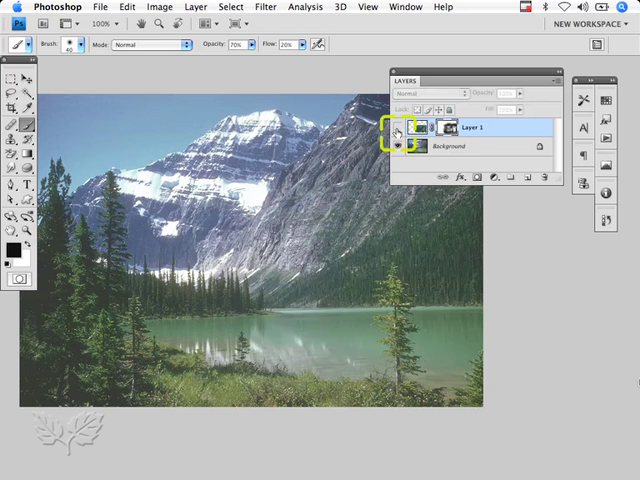
# Step: Show Layer 1 again and select the Hand tool to pan the composite
pyautogui.click(400, 127)
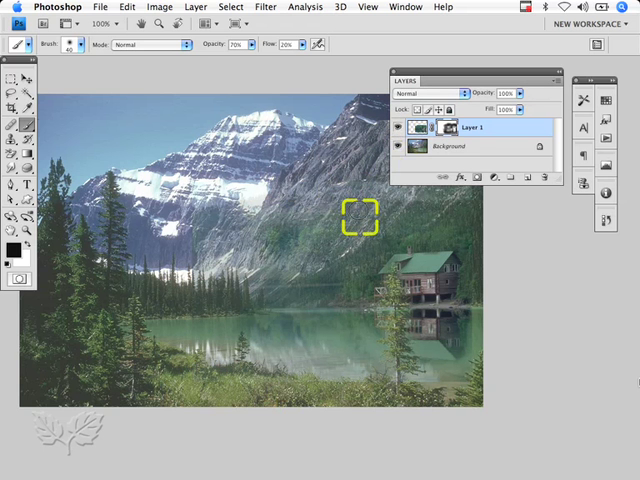
pyautogui.moveTo(367, 237)
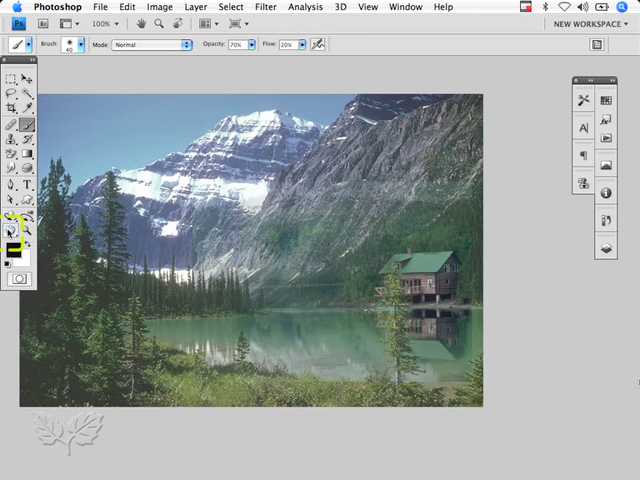
pyautogui.click(10, 230)
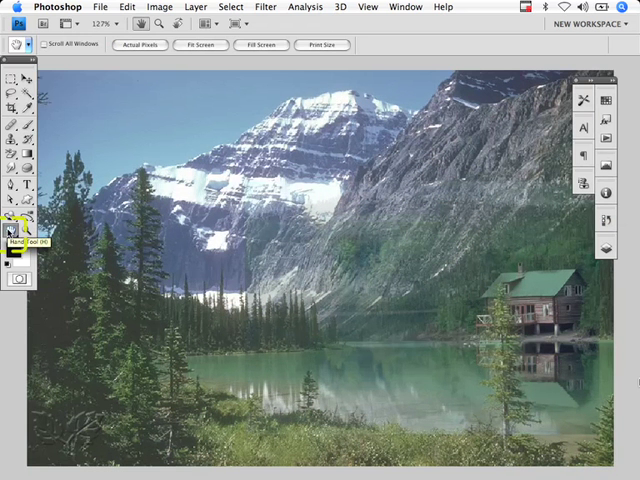